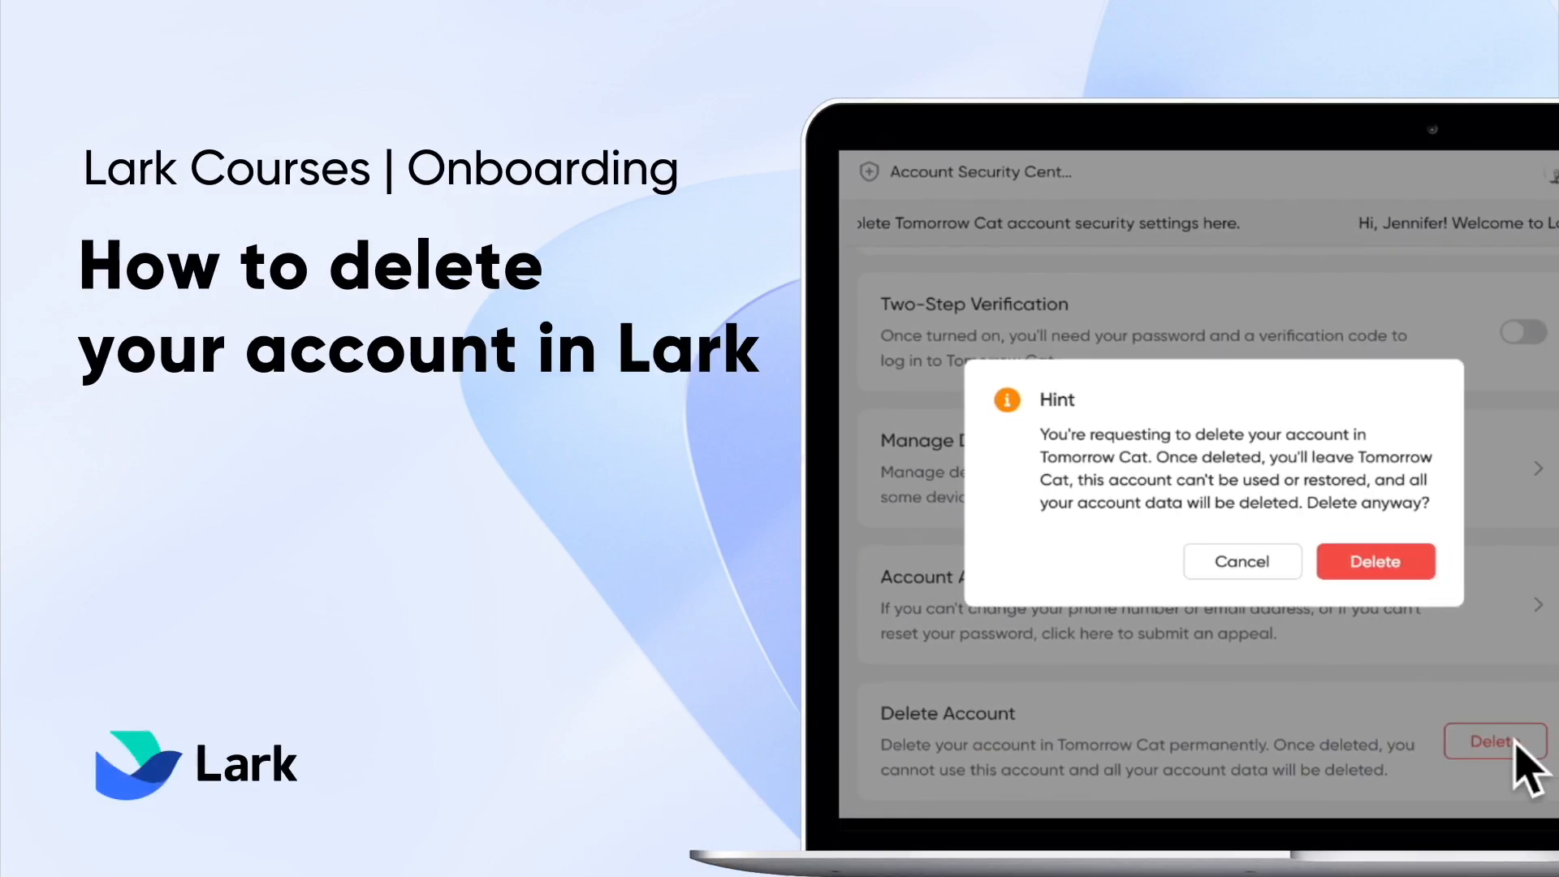
From the profile menu's Settings, go to the Account Security Center under Account and Security.
left_click(1374, 561)
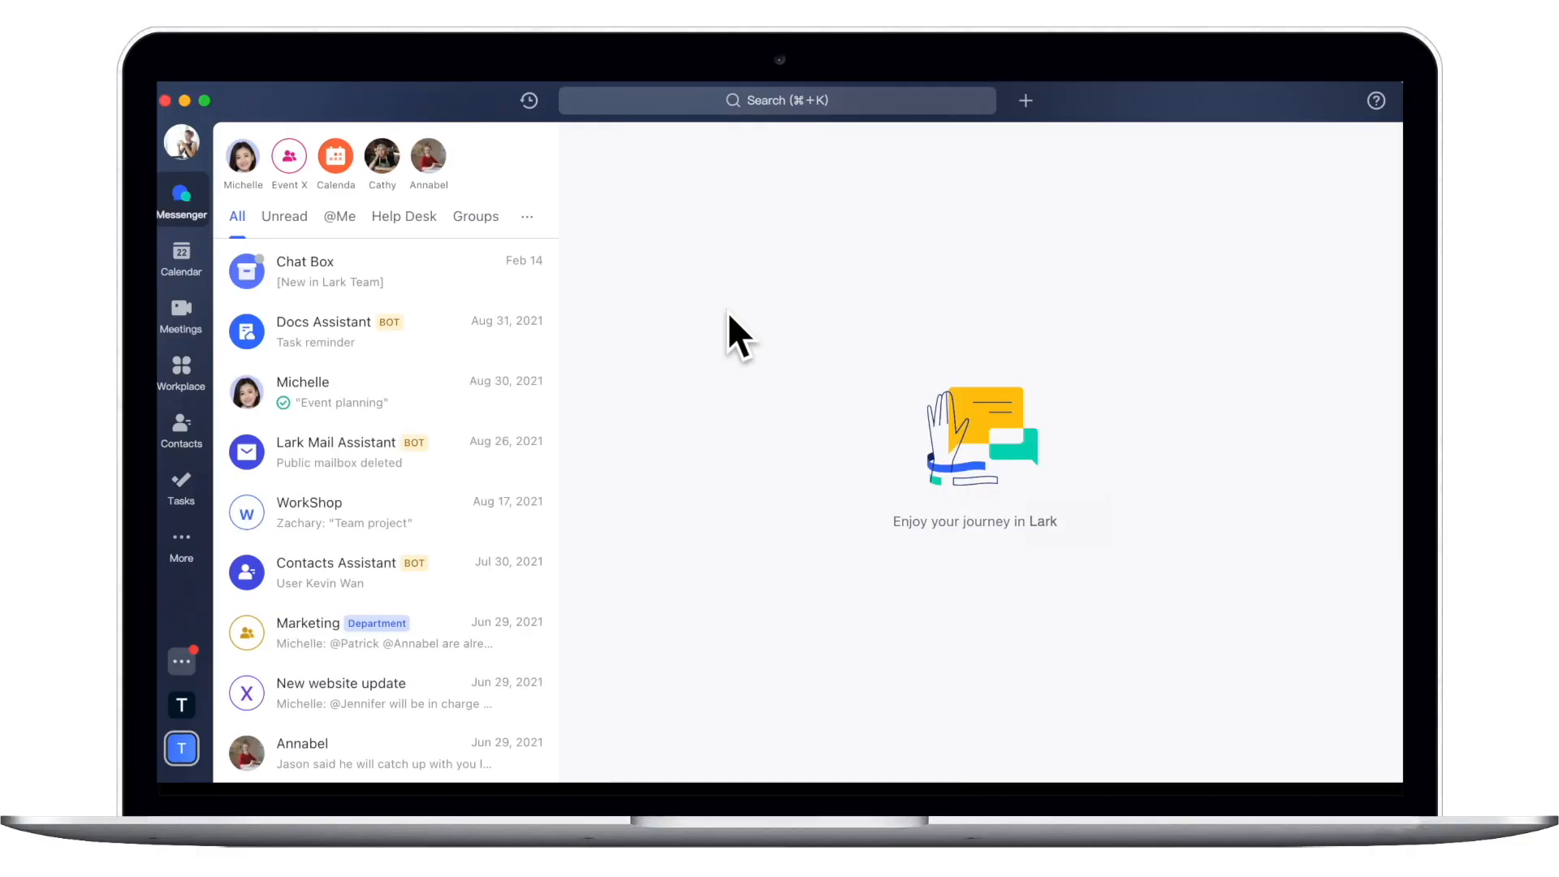
left_click(181, 141)
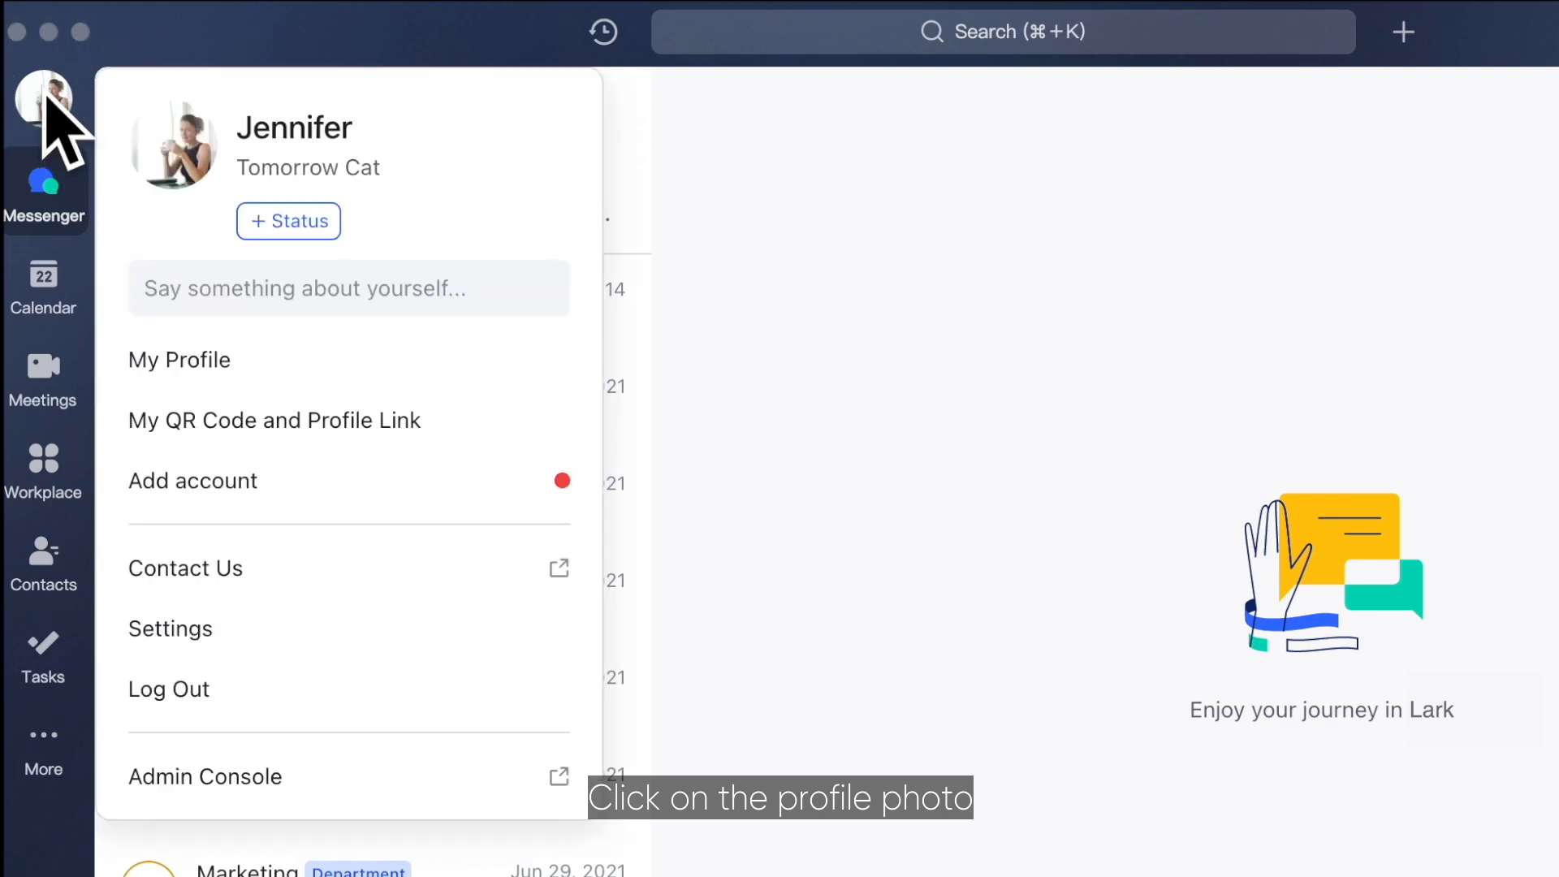
left_click(170, 628)
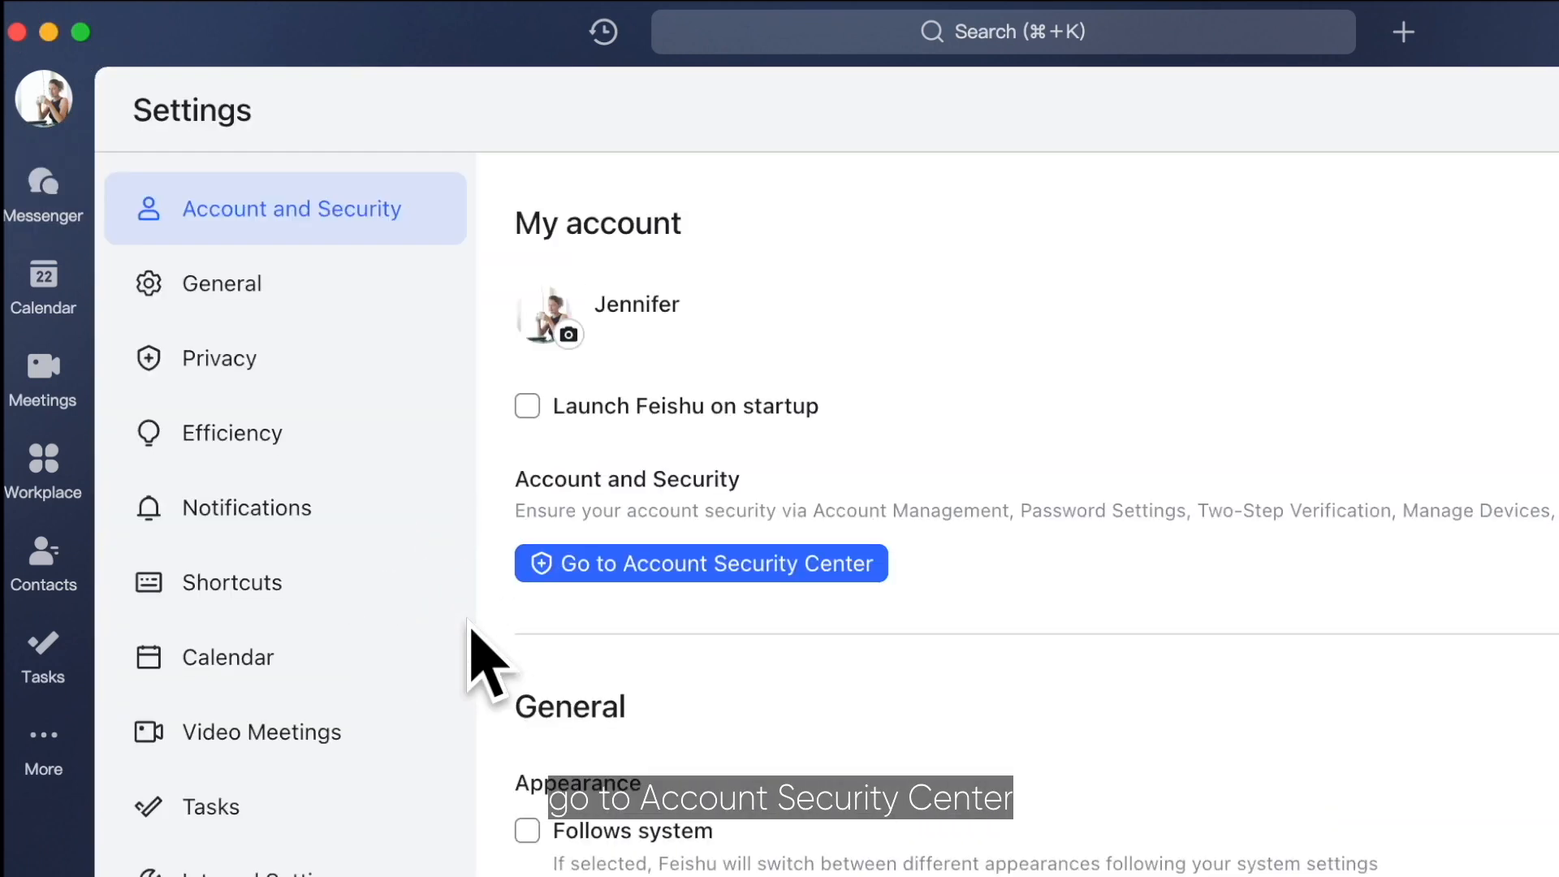
left_click(699, 563)
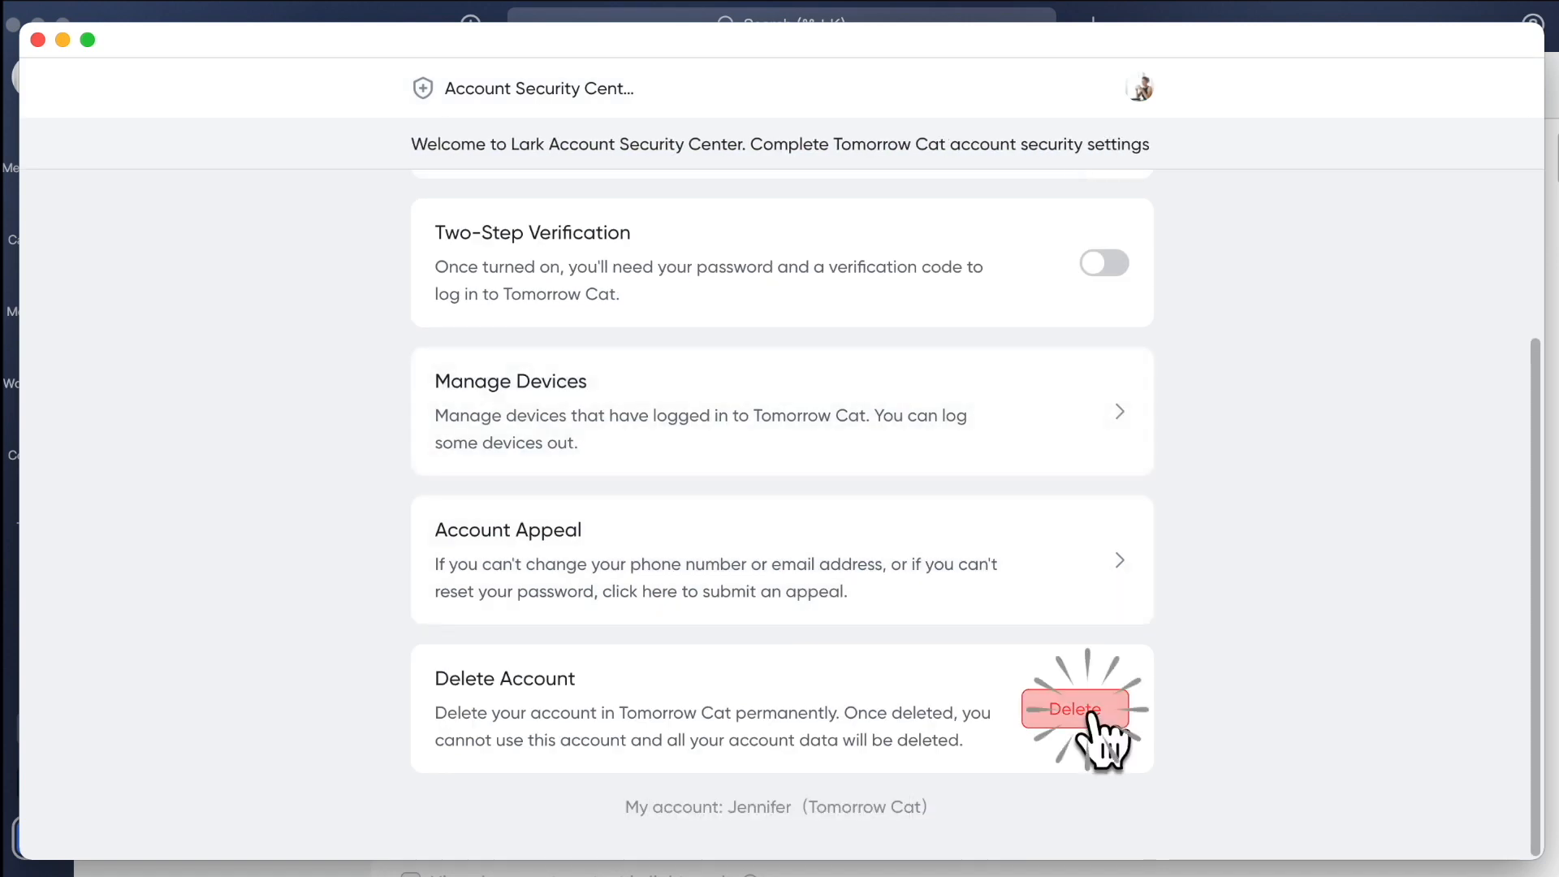
Accept the deletion notice, give 'Joined wrong organization by myself' as the reason, and continue.
left_click(1073, 708)
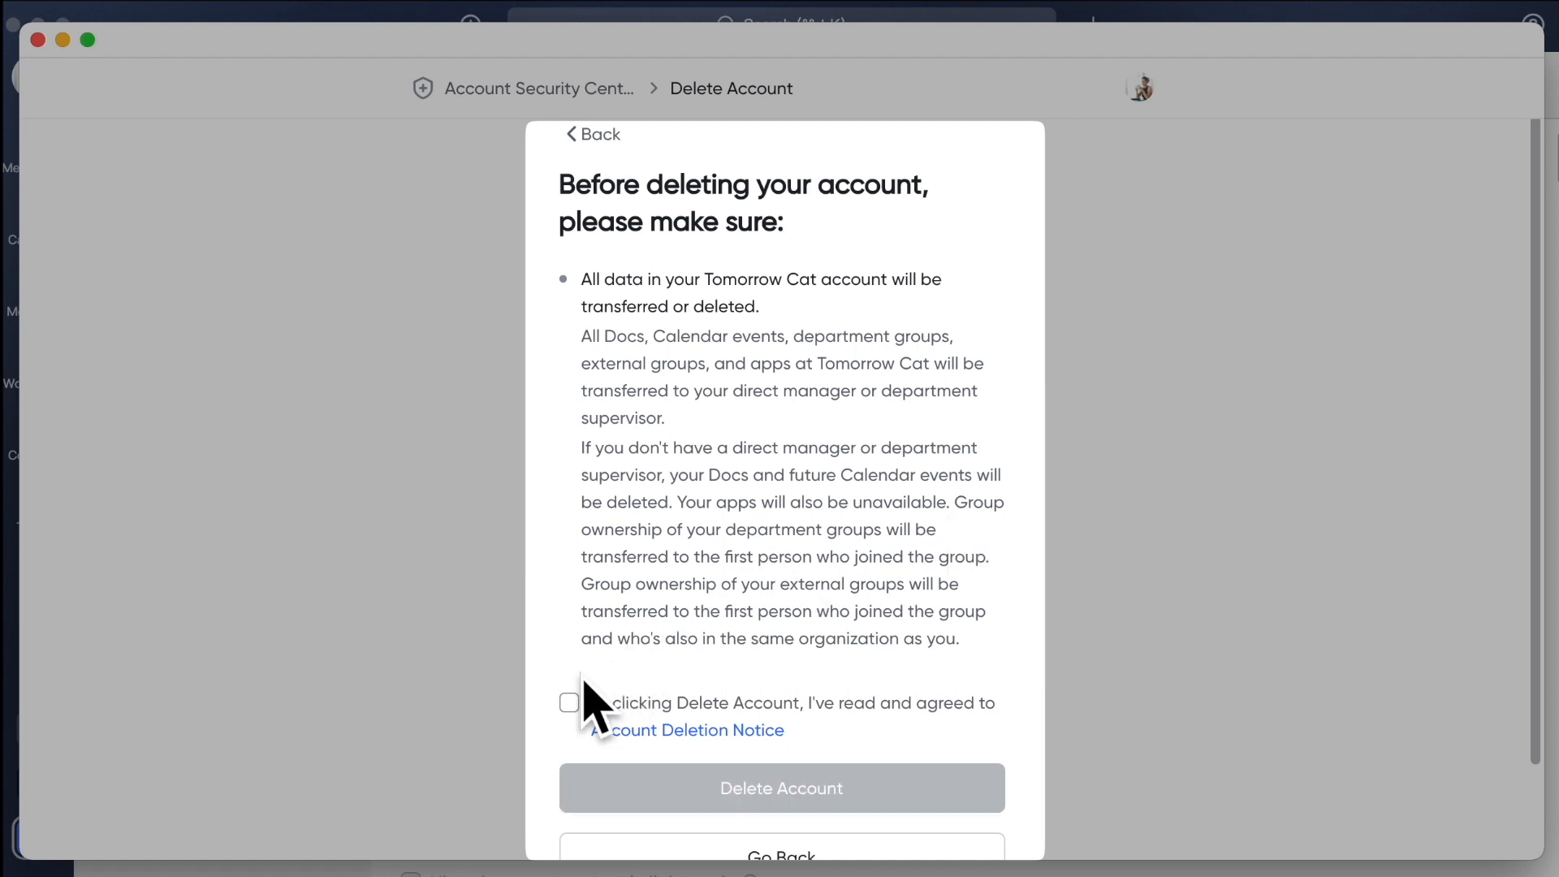
left_click(568, 701)
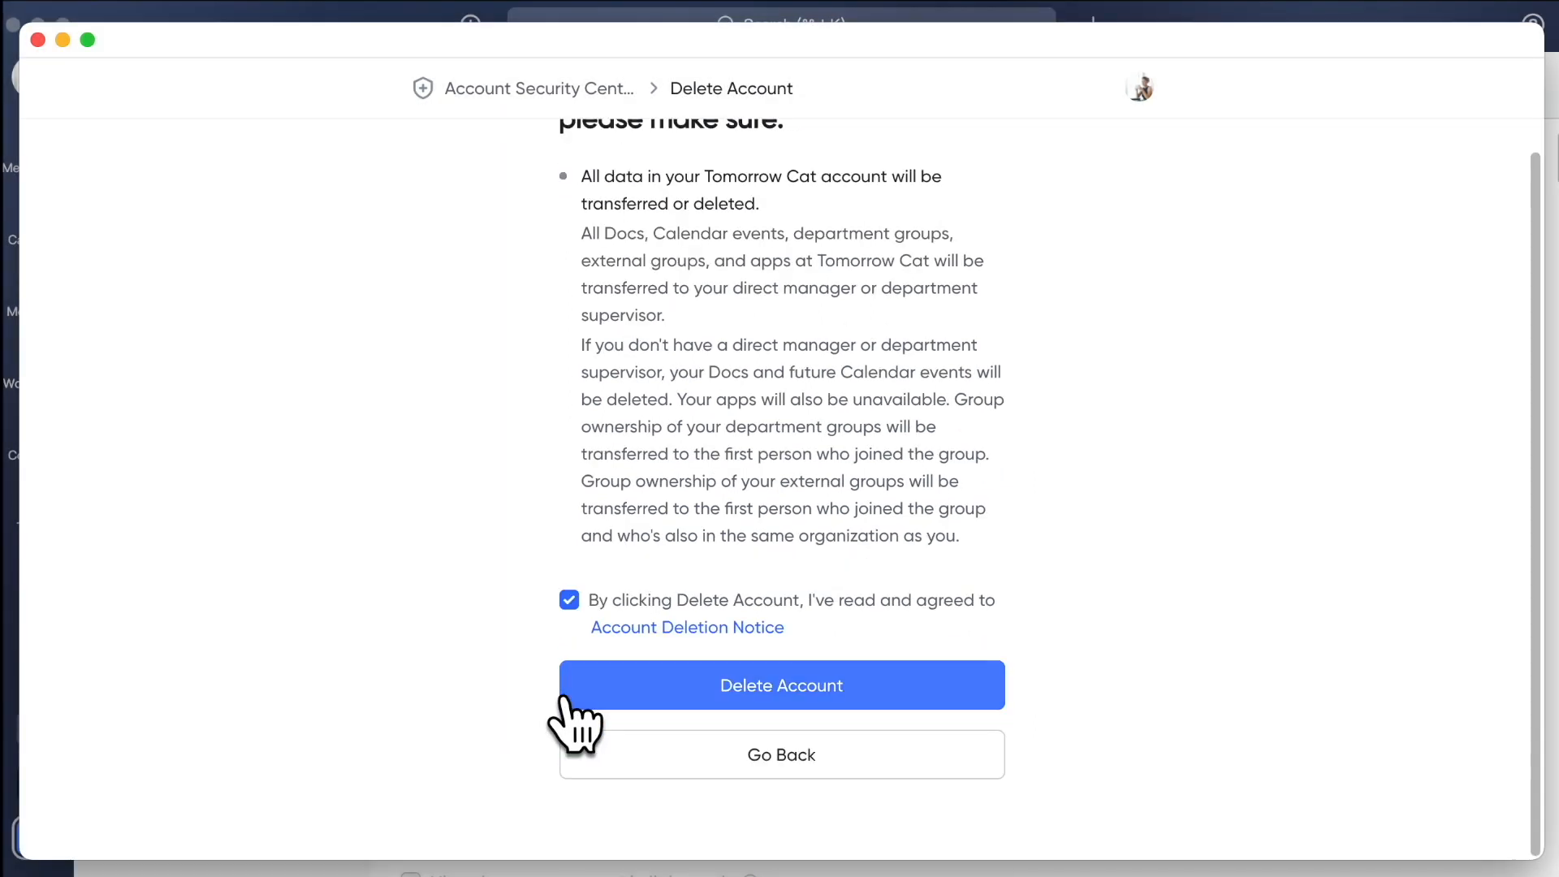
left_click(780, 684)
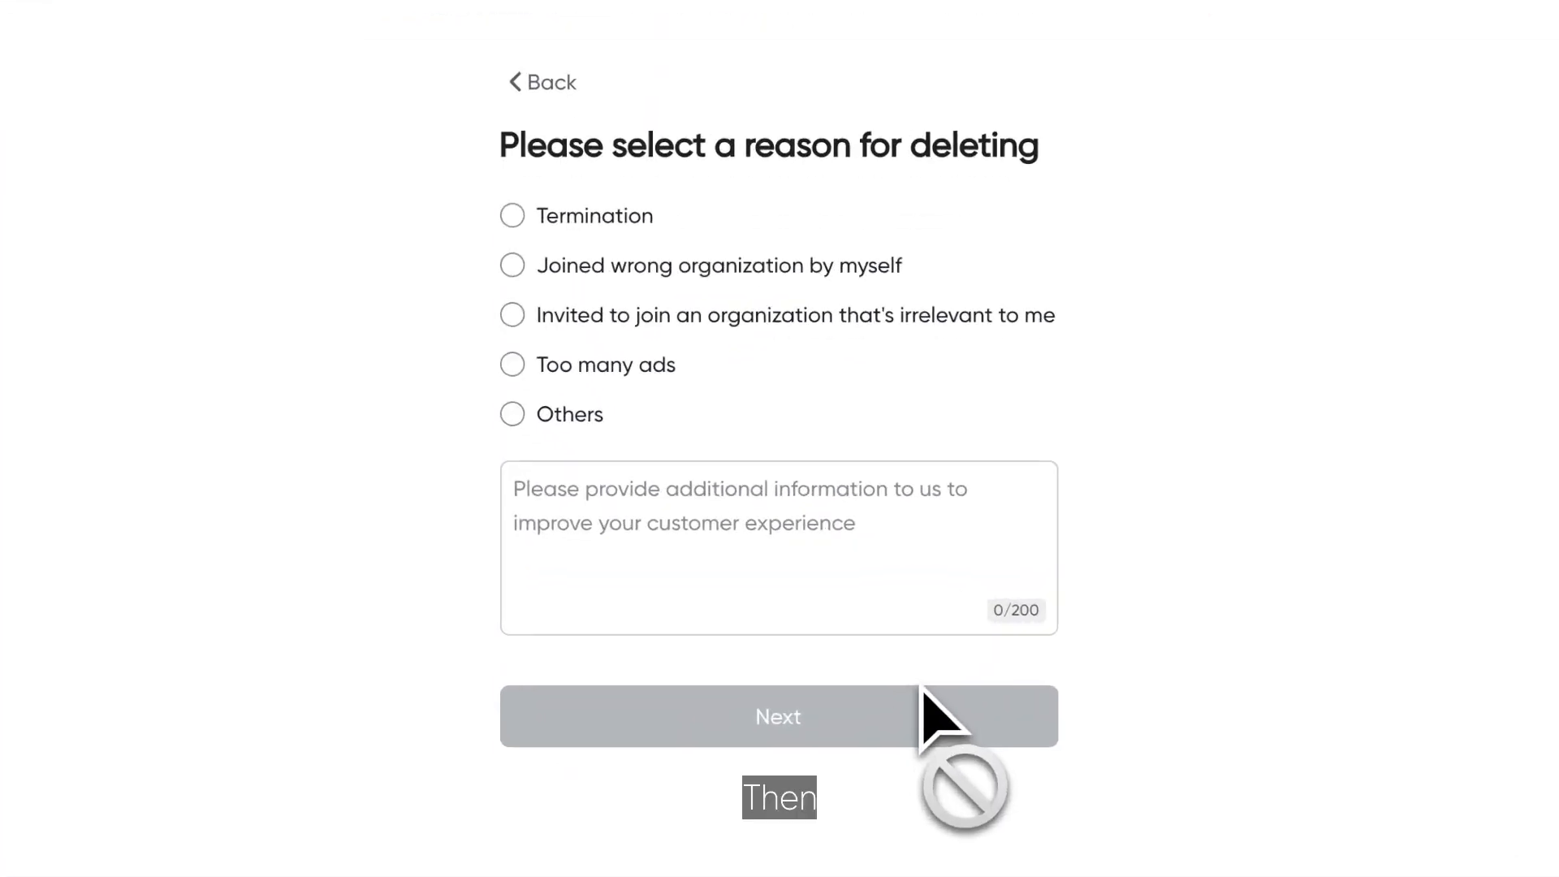
left_click(512, 264)
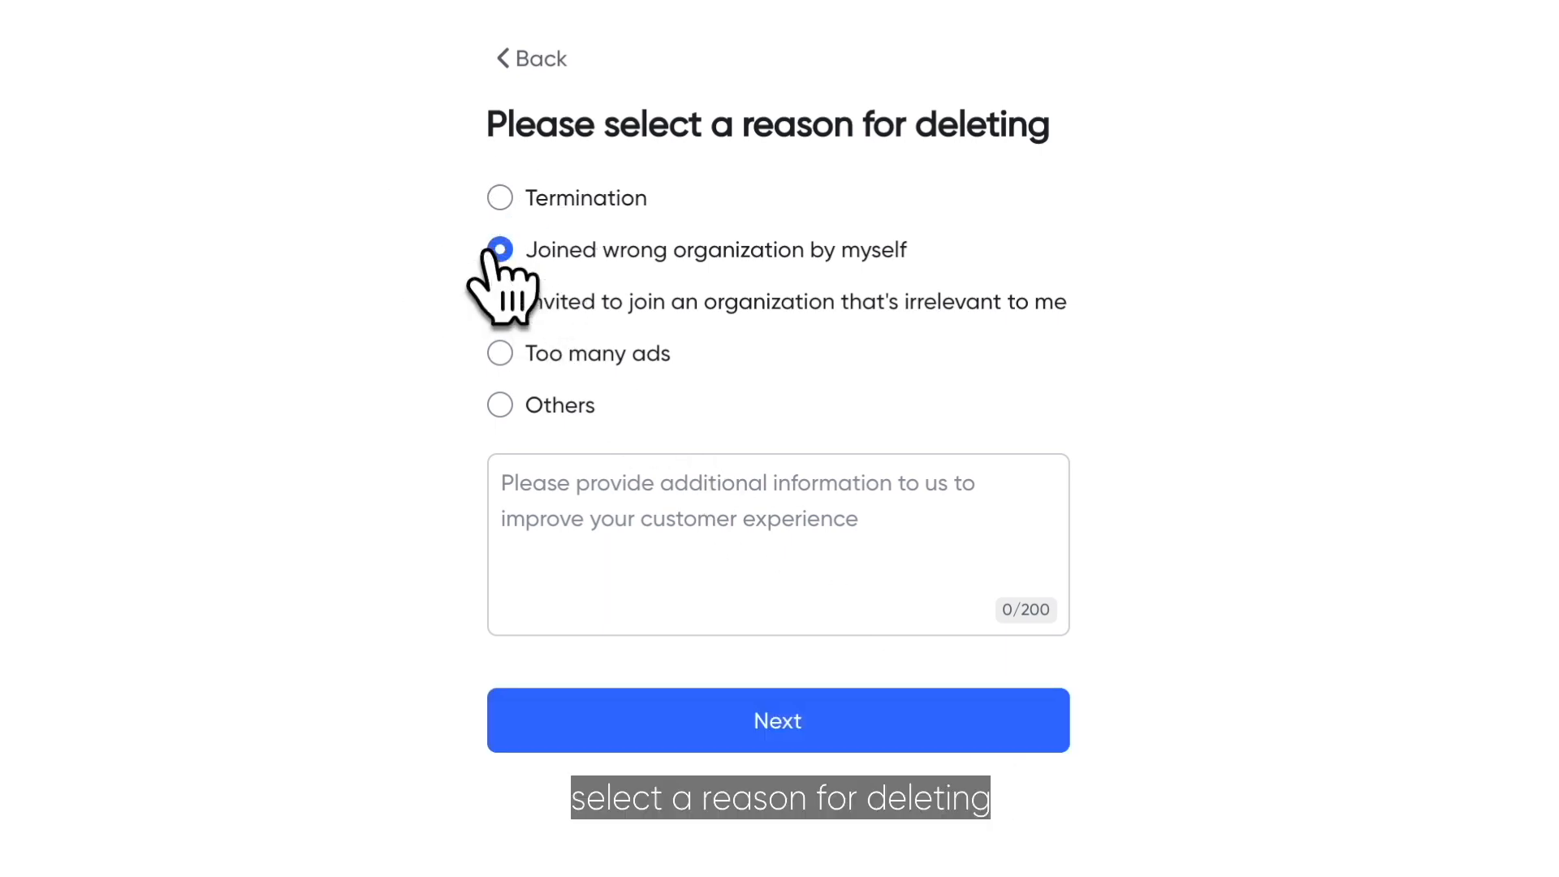
left_click(777, 720)
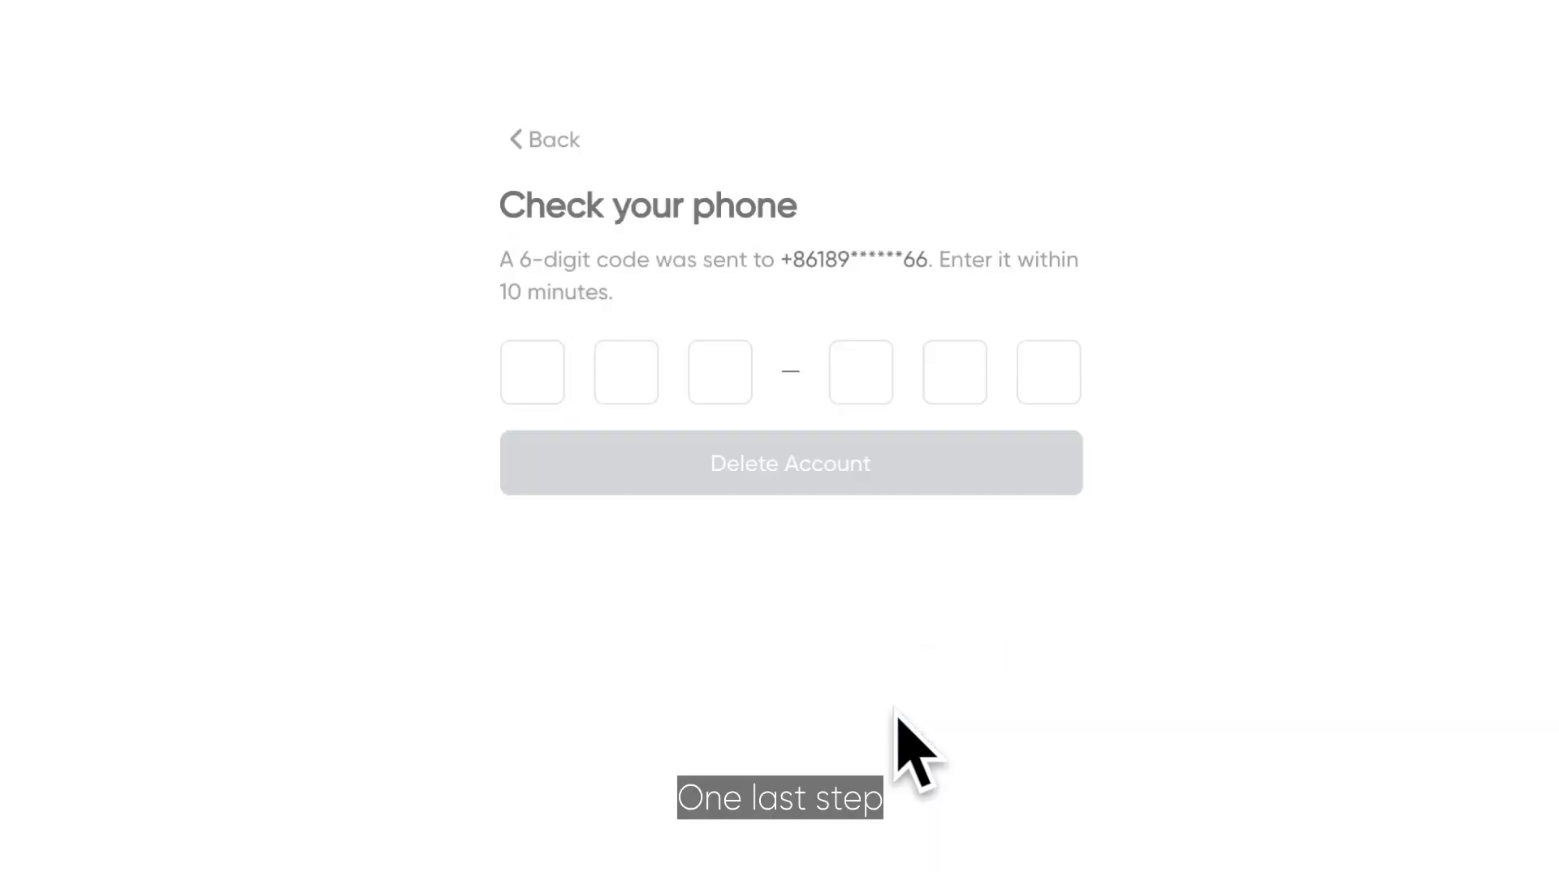
Enter verification code '25', submit, and confirm permanent account deletion.
left_click(531, 372)
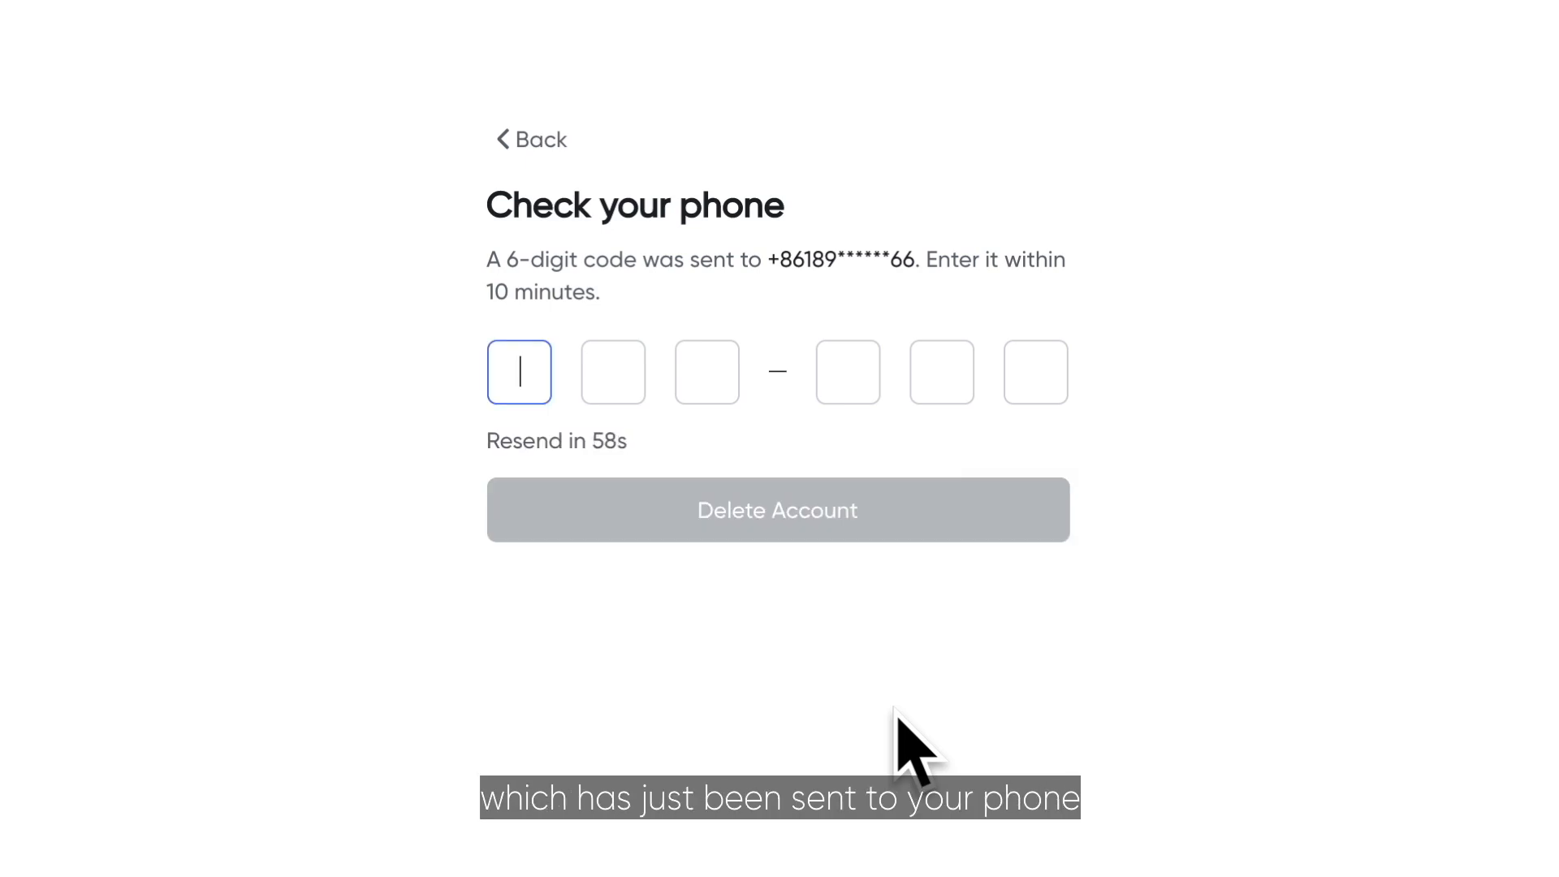
type("25")
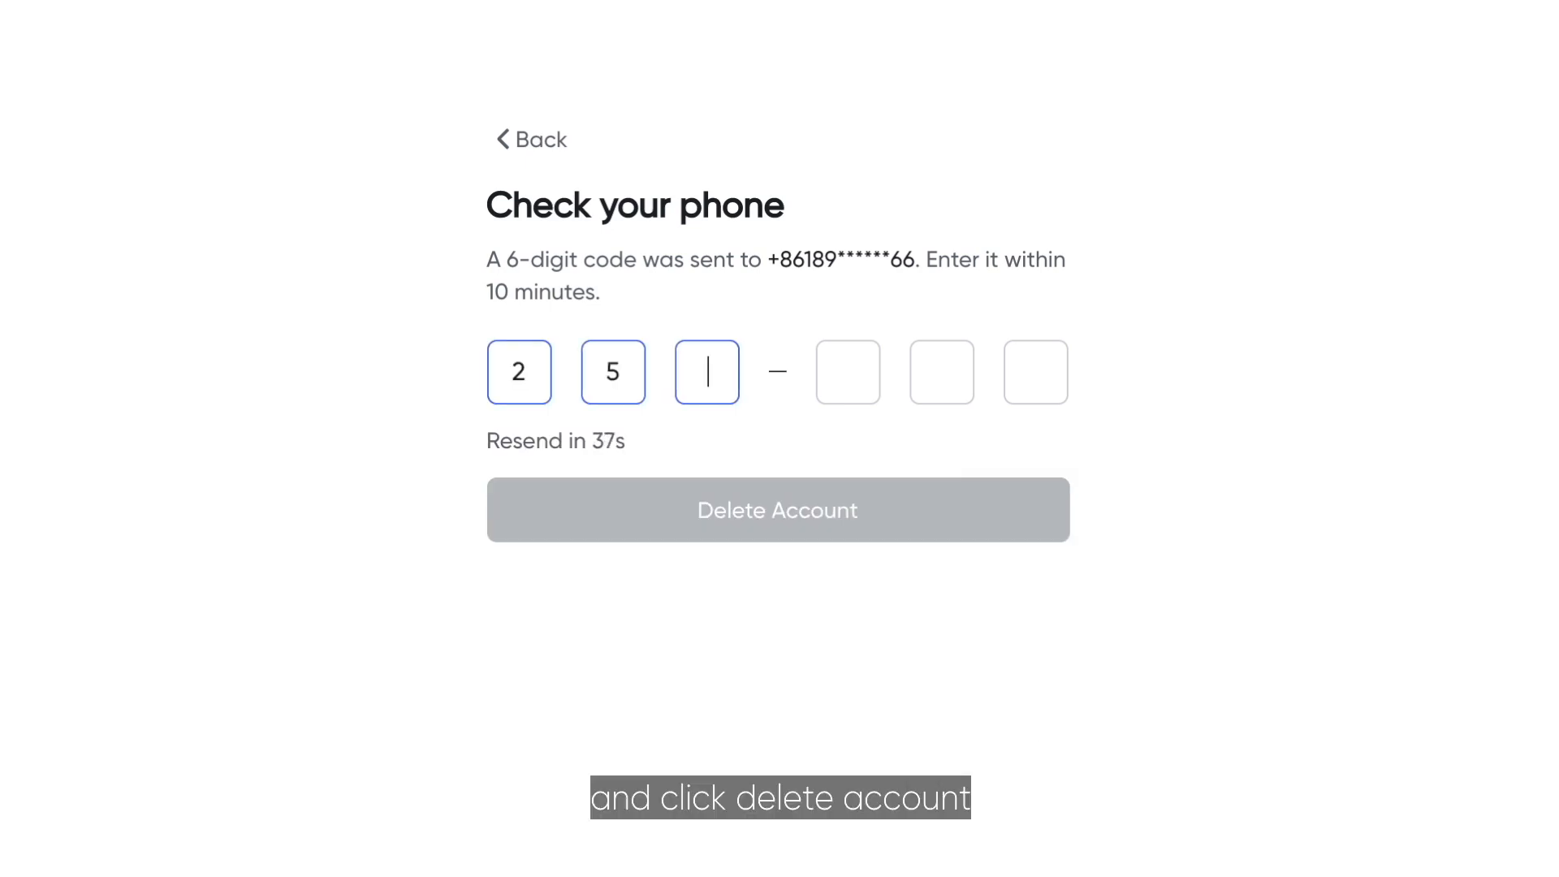
left_click(776, 509)
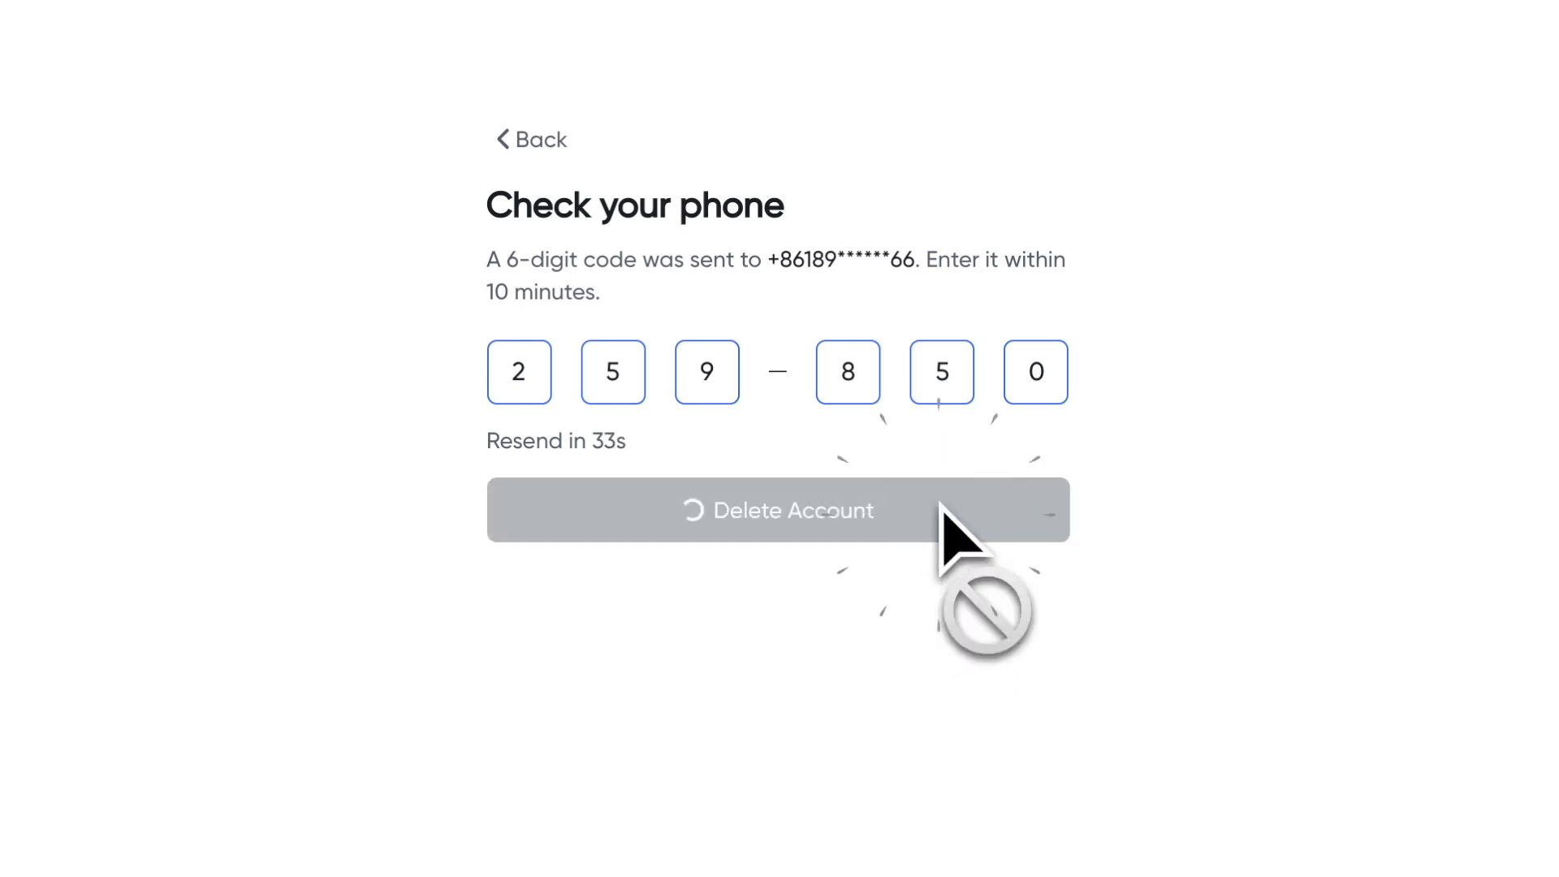
left_click(778, 510)
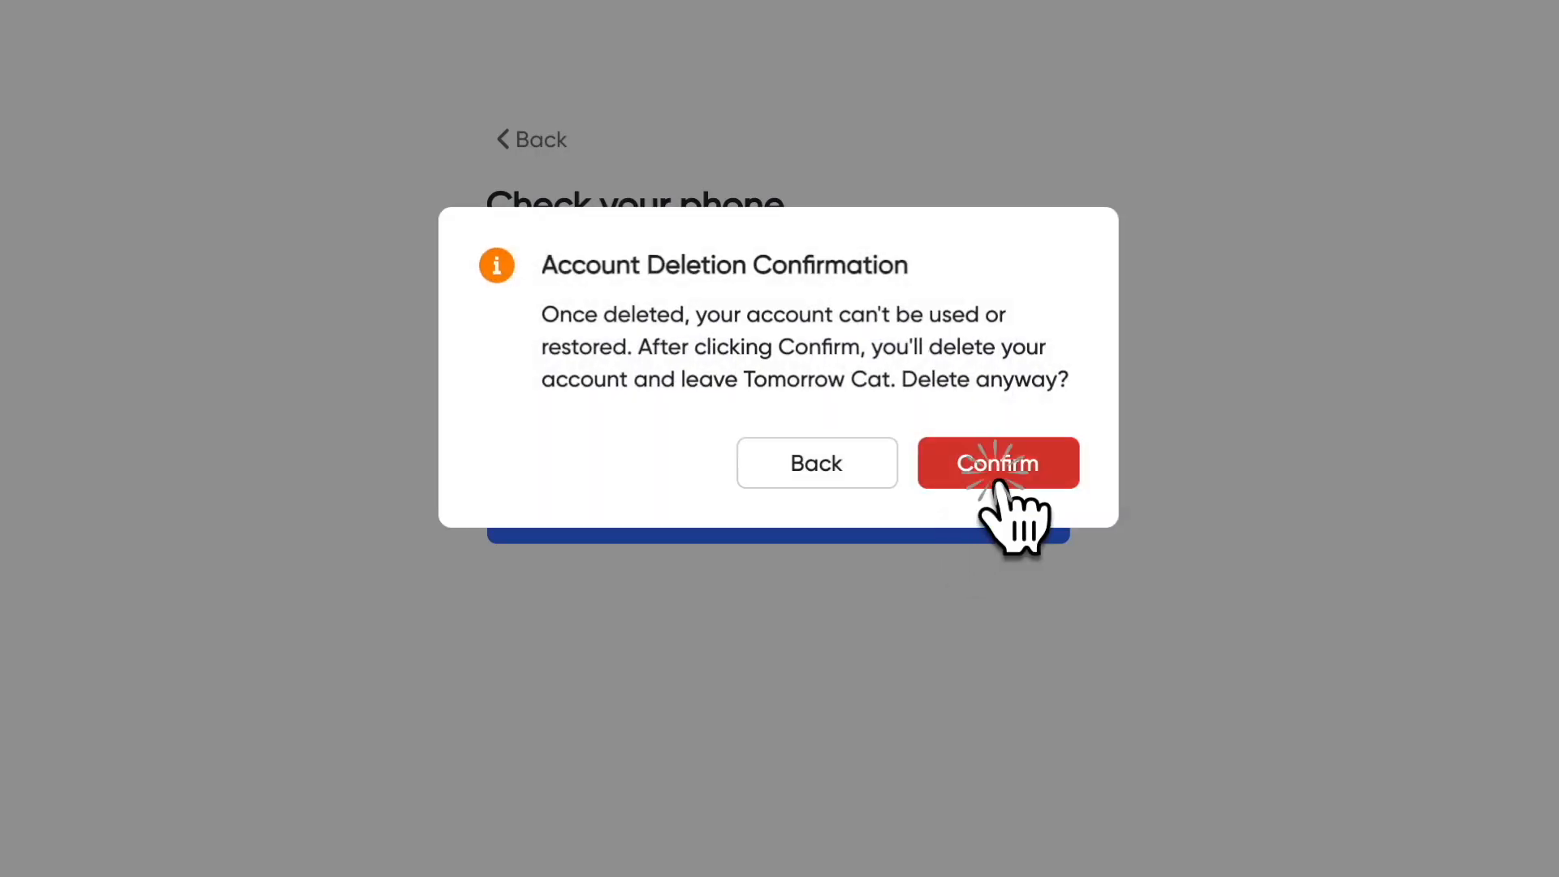
left_click(996, 462)
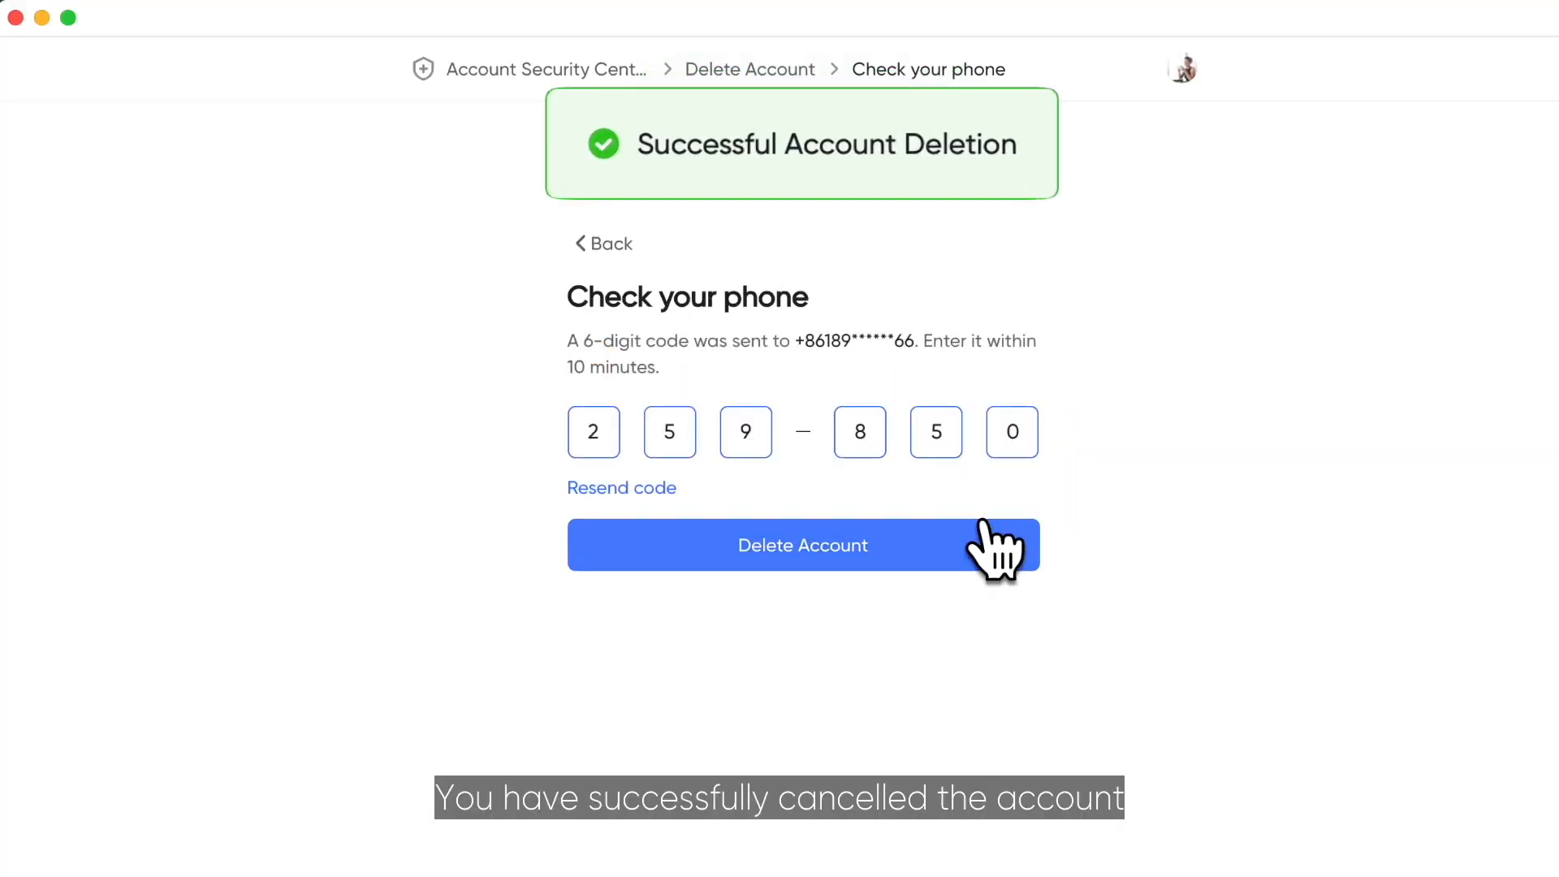
Close the Account Security Center to return to the Messenger chat list.
left_click(802, 545)
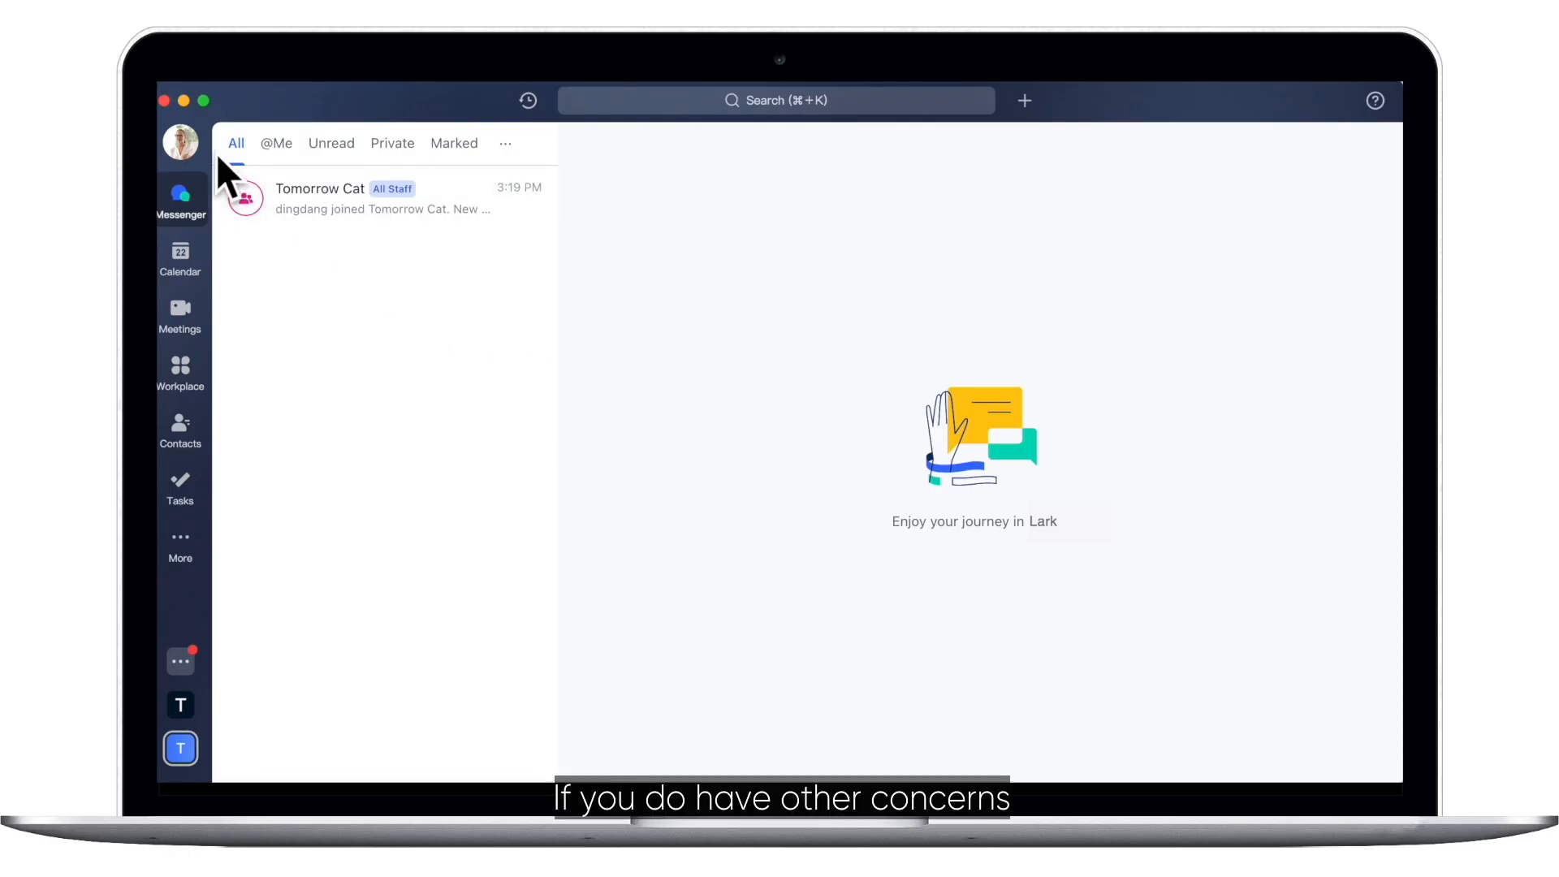
Open Contact Us from the profile menu to show the help page.
left_click(180, 141)
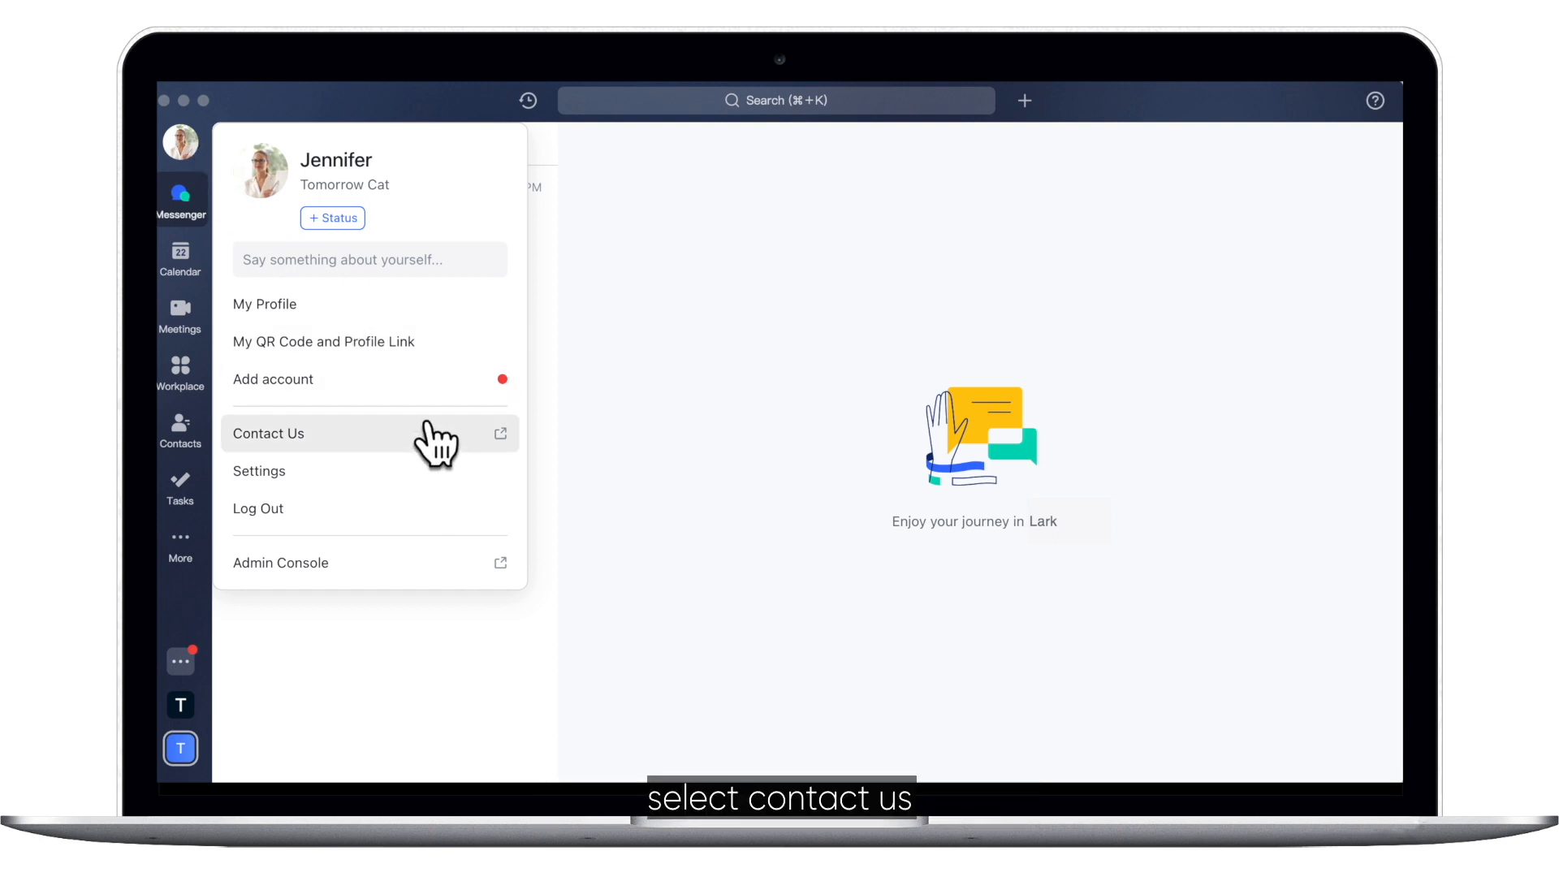
left_click(267, 432)
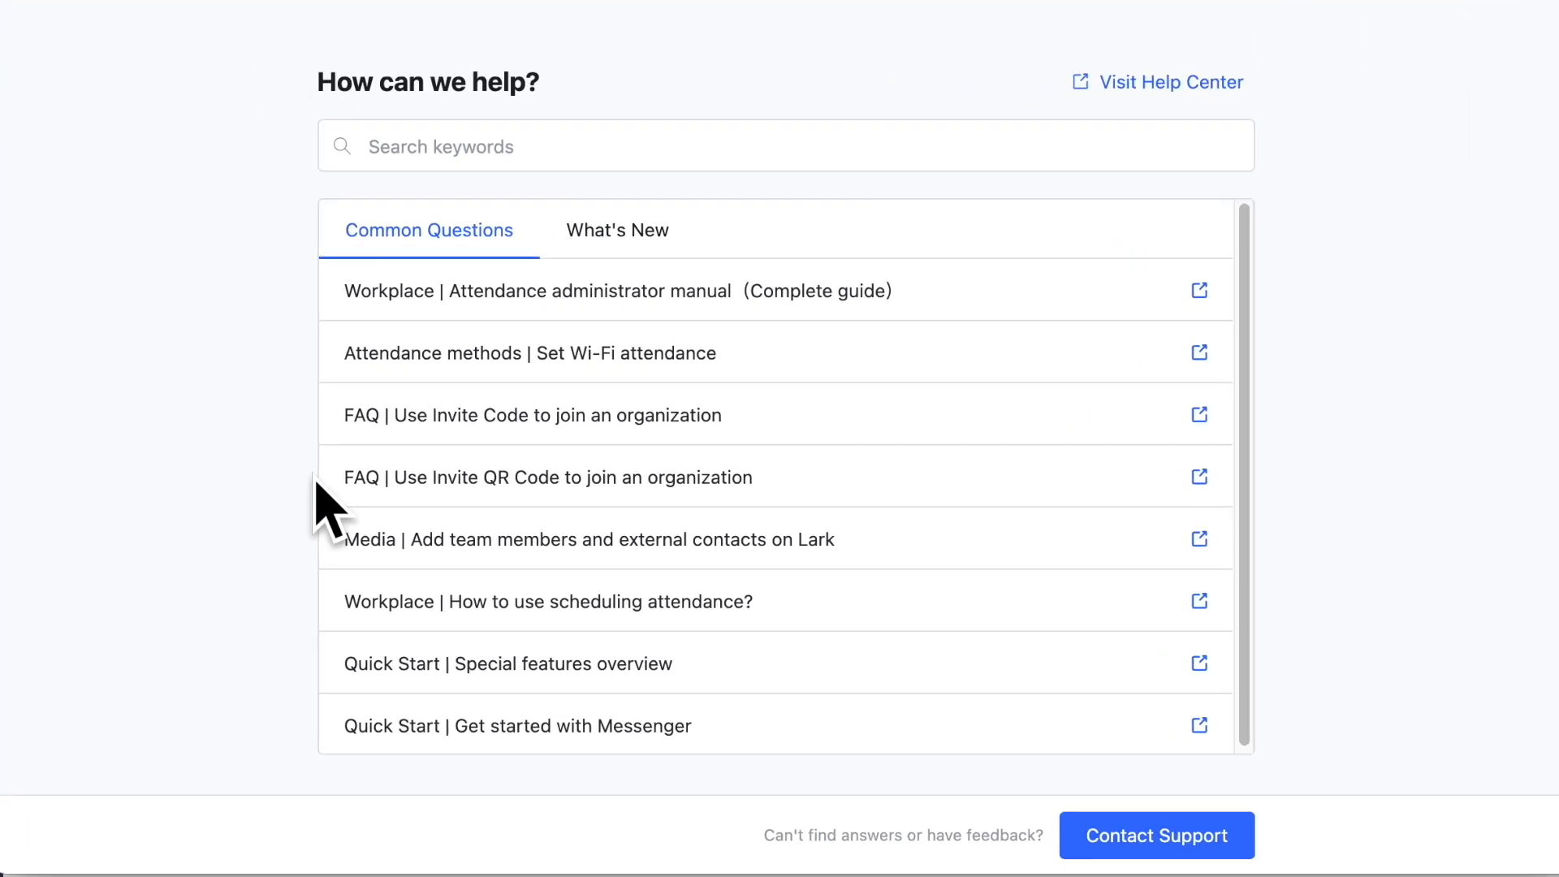